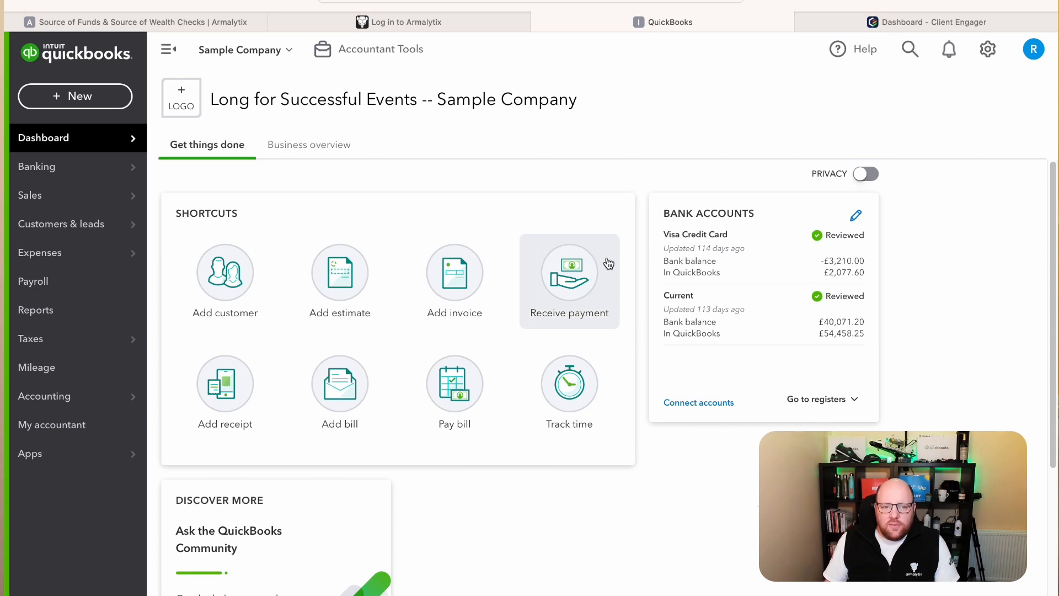
{"action": "mouse_move", "coordinate": [475, 225]}
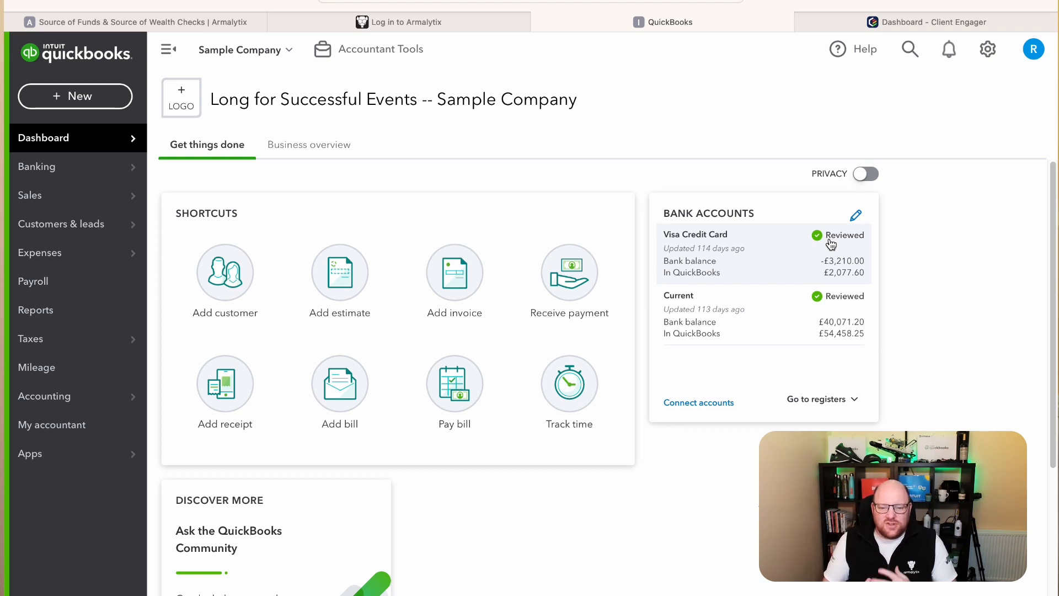
{"action": "mouse_move", "coordinate": [825, 223]}
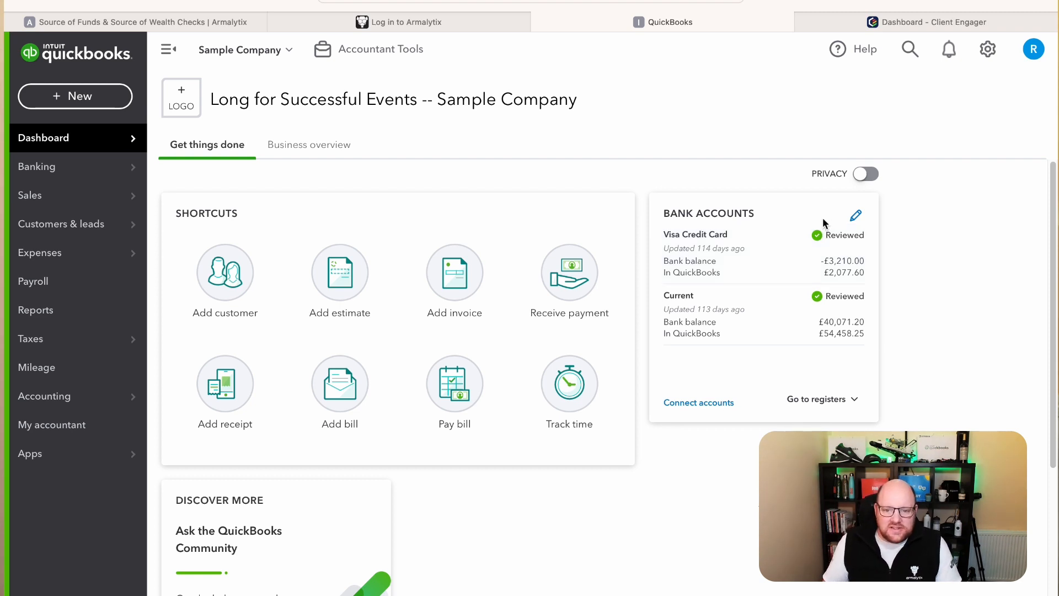
{"action": "mouse_move", "coordinate": [838, 296]}
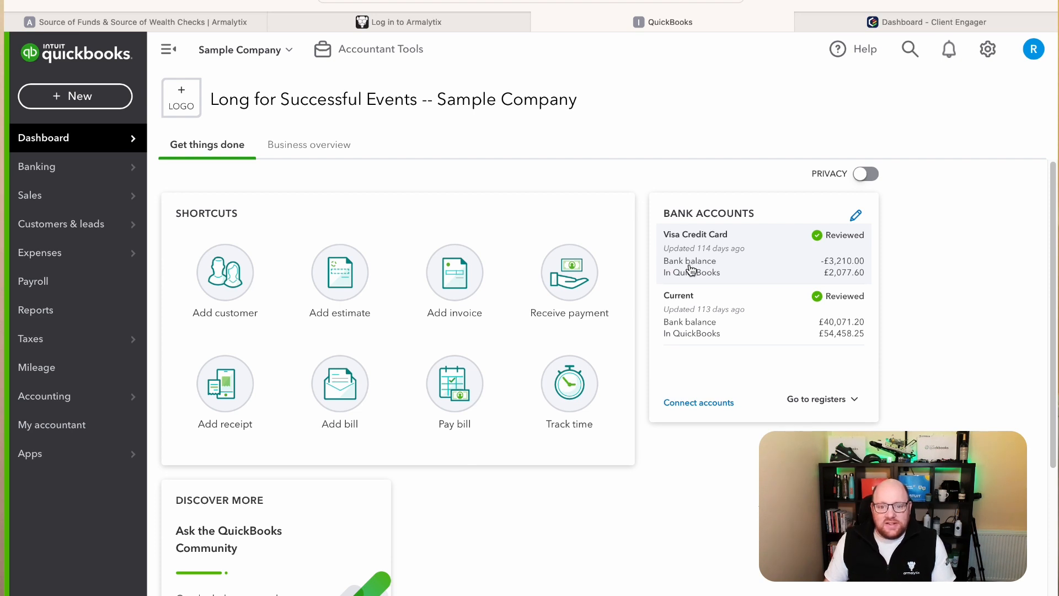
{"action": "mouse_move", "coordinate": [839, 287]}
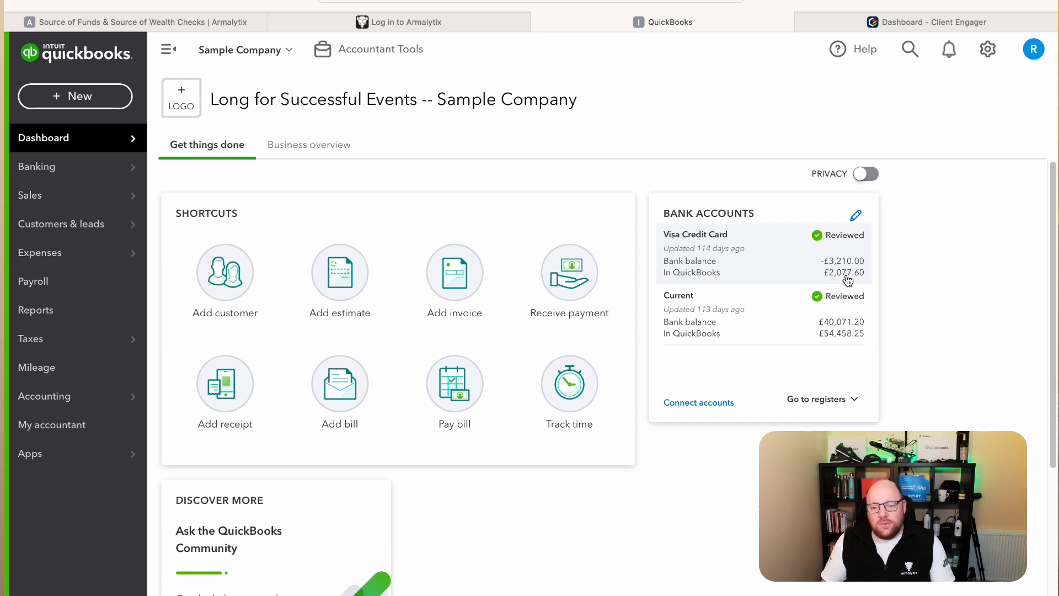
{"action": "mouse_move", "coordinate": [858, 286]}
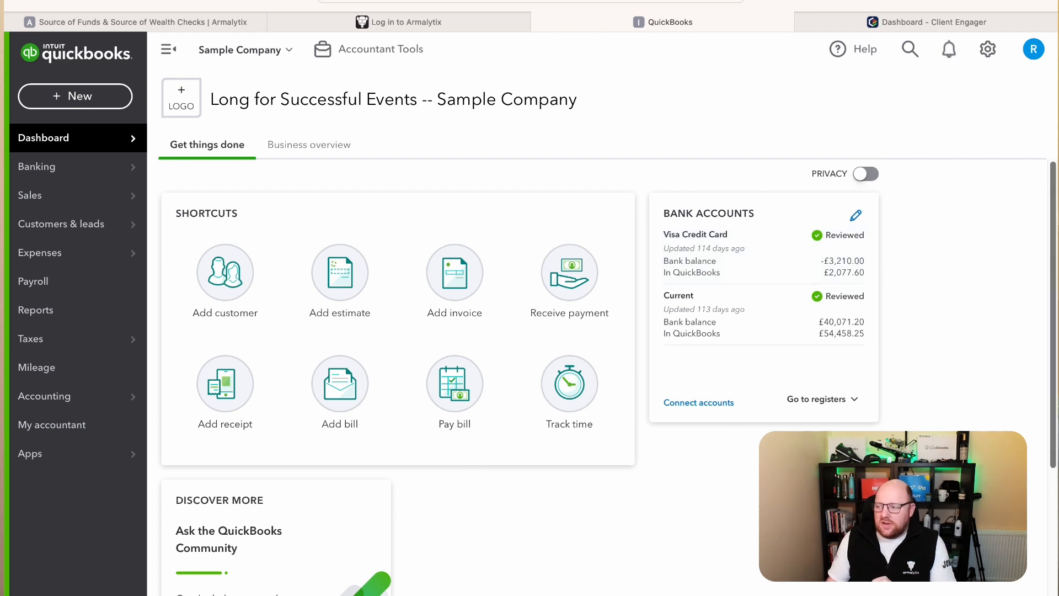
Step: Switch to the Armalytix homepage tab and open the Industries dropdown
{"action": "left_click", "coordinate": [138, 21]}
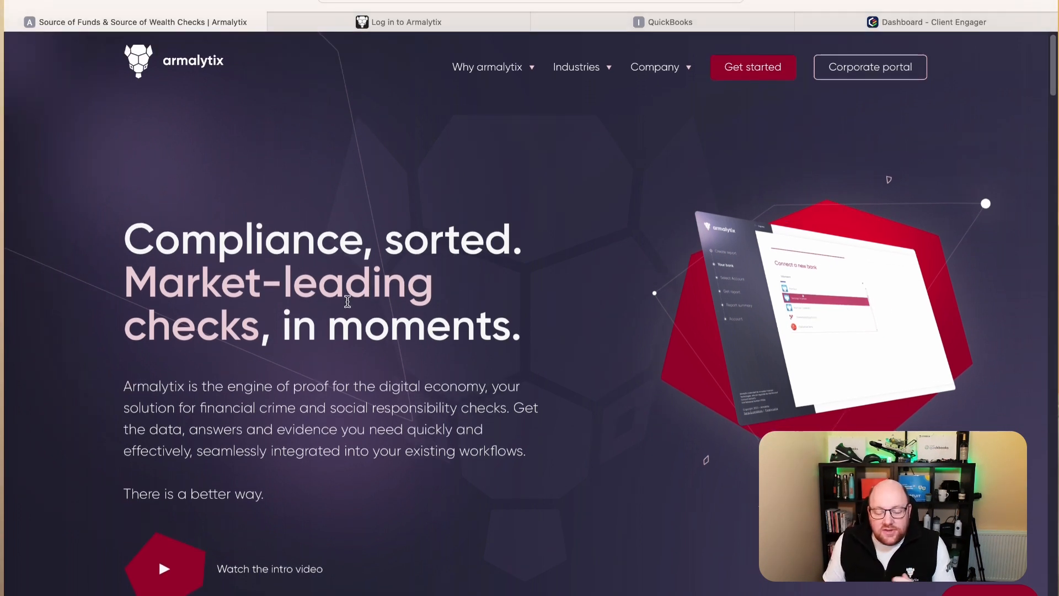
{"action": "mouse_move", "coordinate": [734, 81]}
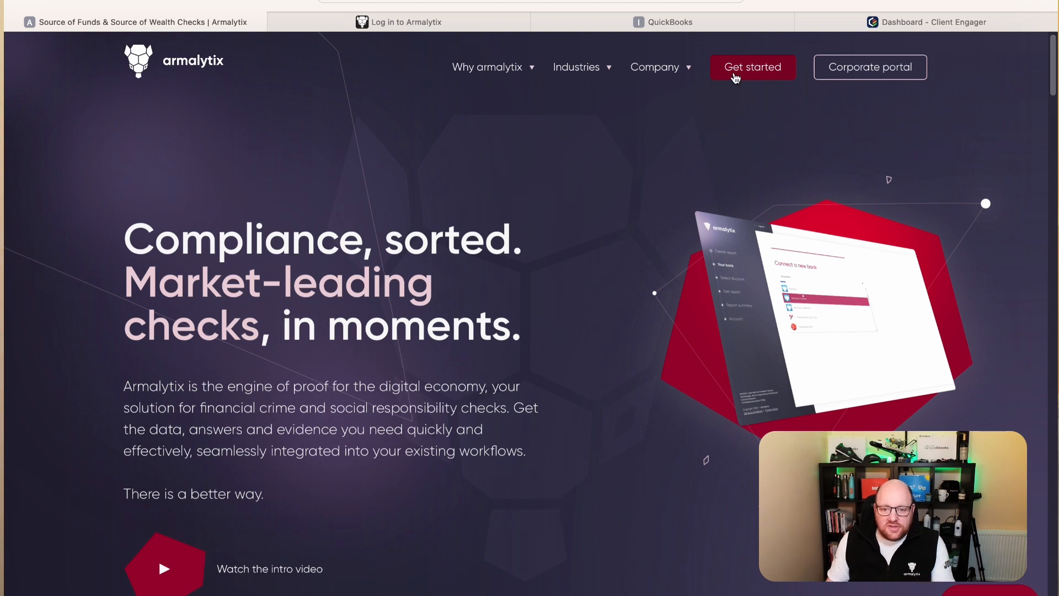
{"action": "left_click", "coordinate": [576, 66]}
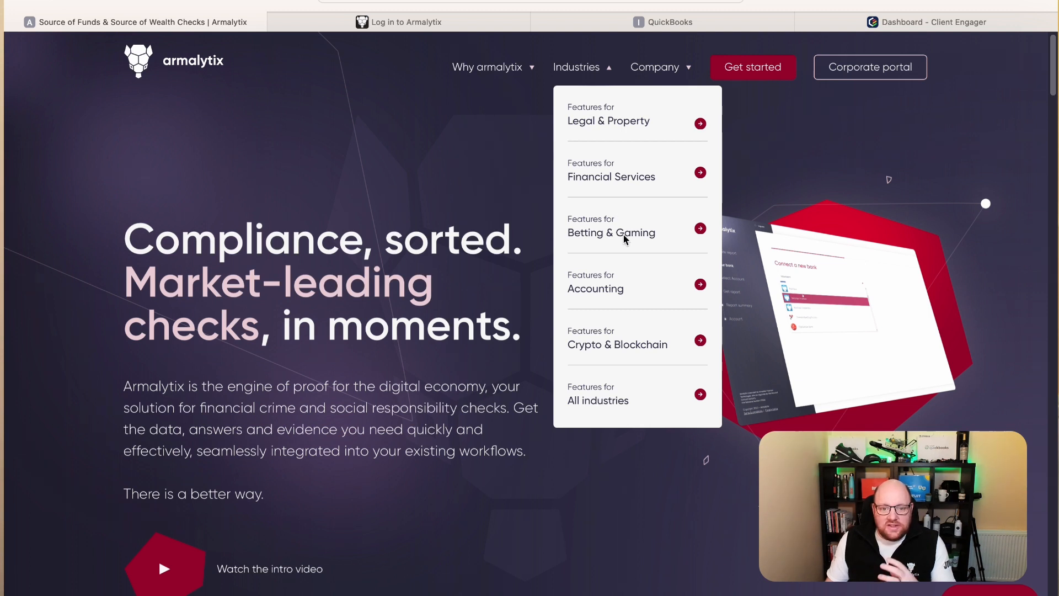
{"action": "mouse_move", "coordinate": [699, 284]}
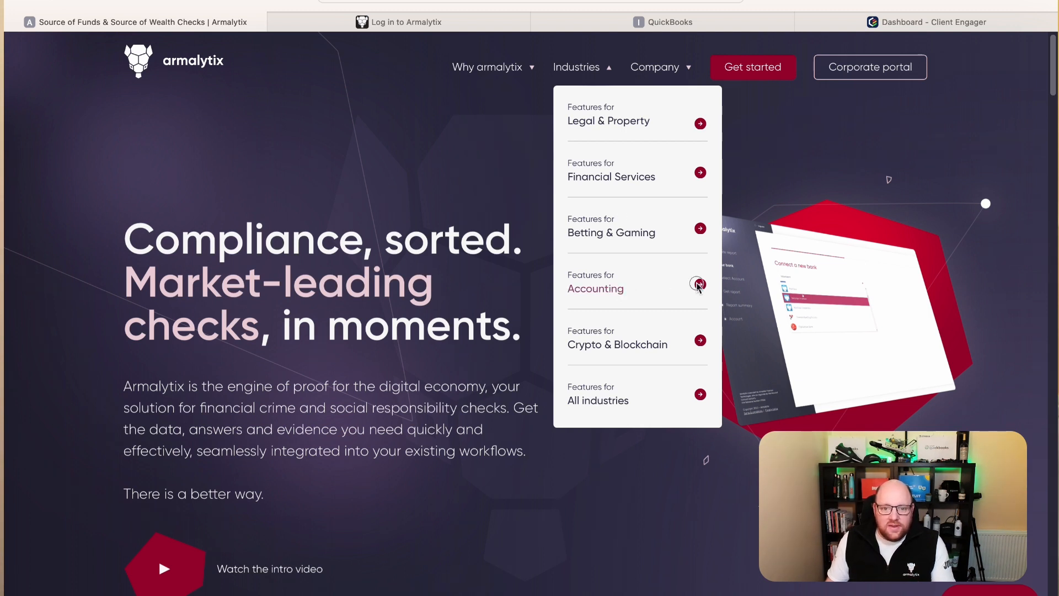
{"action": "mouse_move", "coordinate": [612, 291]}
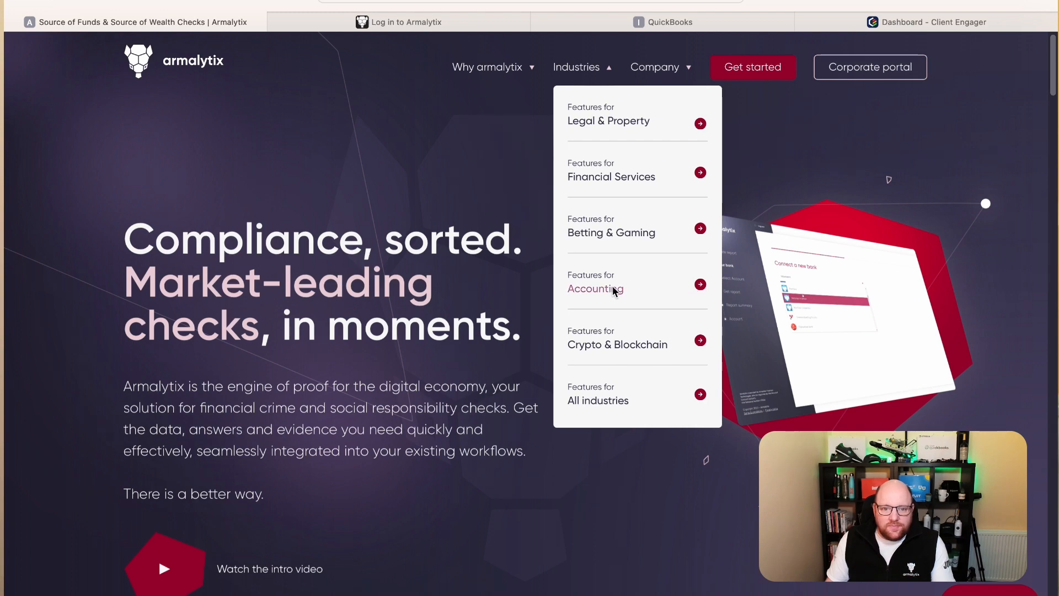
Step: Open the Accounting features page and scroll through the 'What do I get?' checklist
{"action": "left_click", "coordinate": [596, 289]}
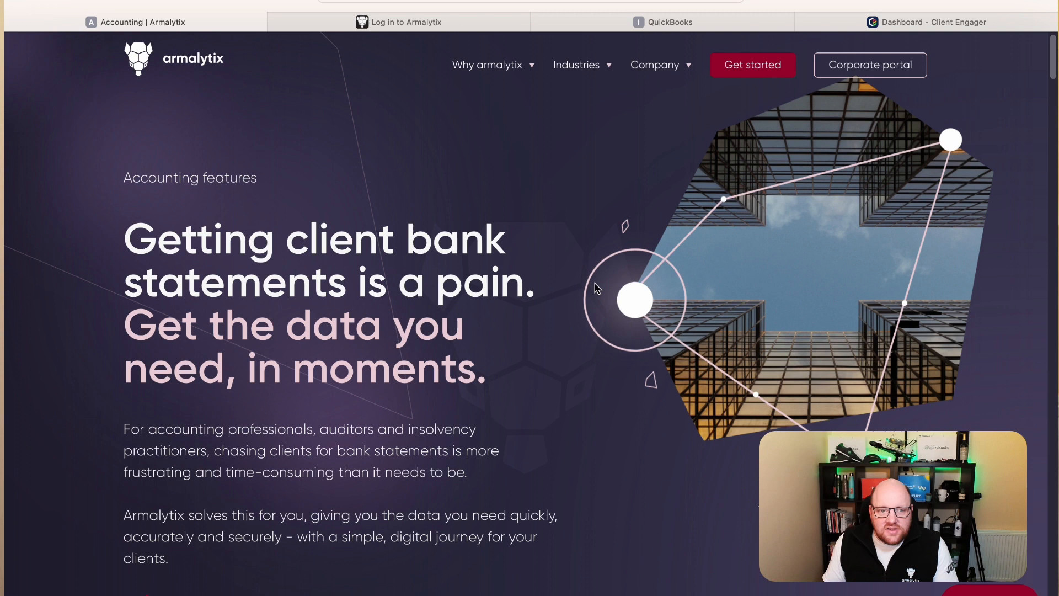
{"action": "mouse_move", "coordinate": [596, 310]}
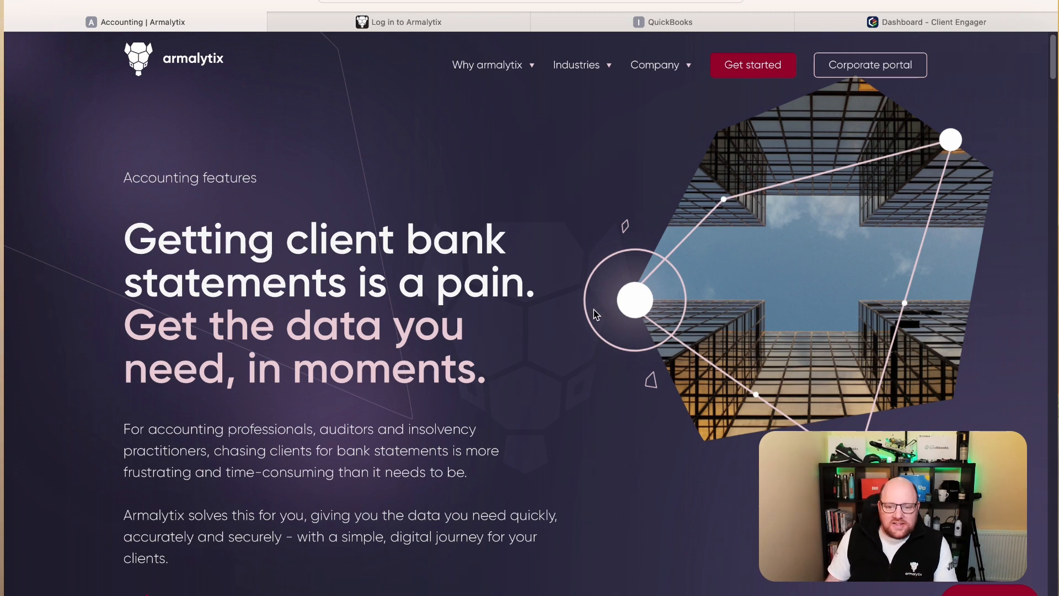
{"action": "mouse_move", "coordinate": [586, 320]}
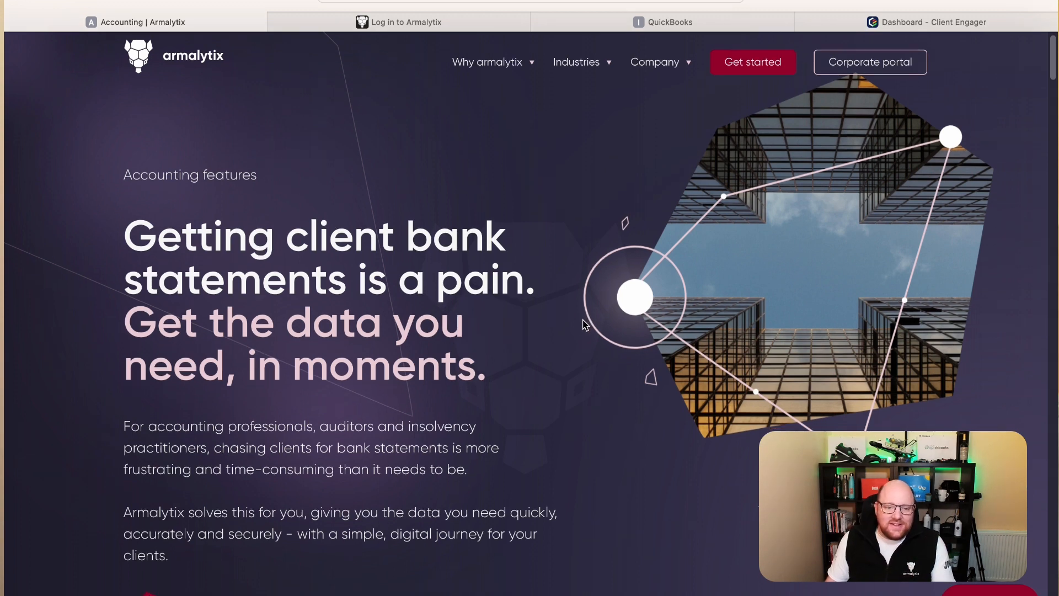
{"action": "scroll", "scroll_direction": "down", "scroll_amount": 3}
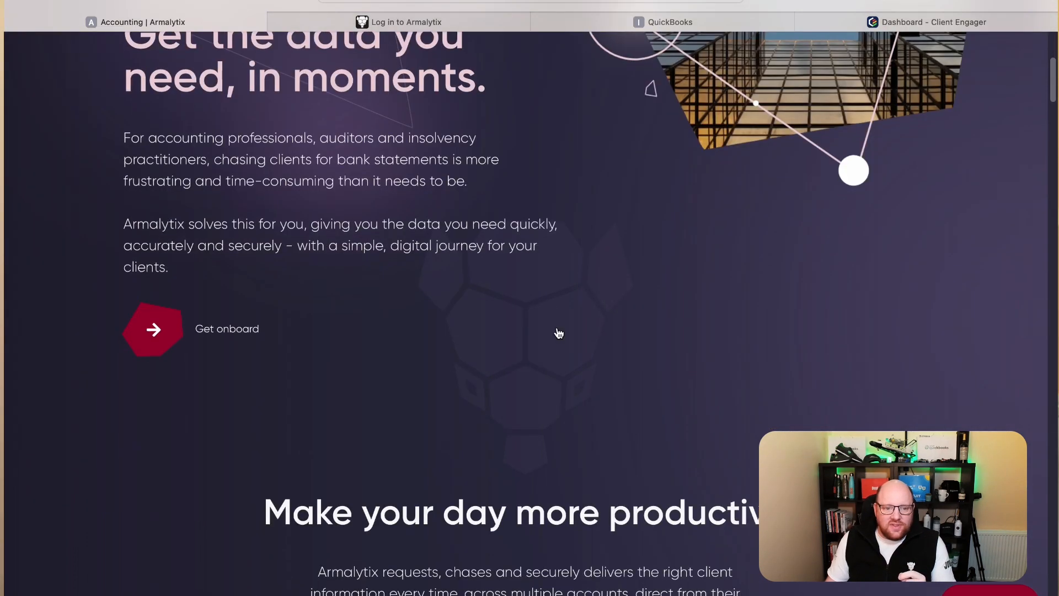
{"action": "scroll", "scroll_direction": "down", "scroll_amount": 3}
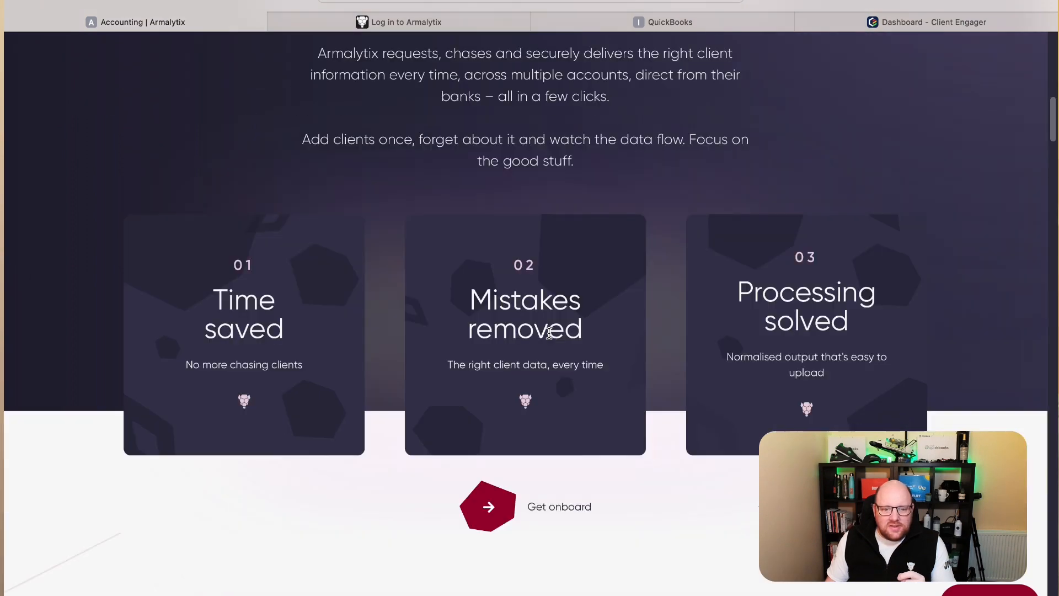
{"action": "scroll", "scroll_direction": "down", "scroll_amount": 3}
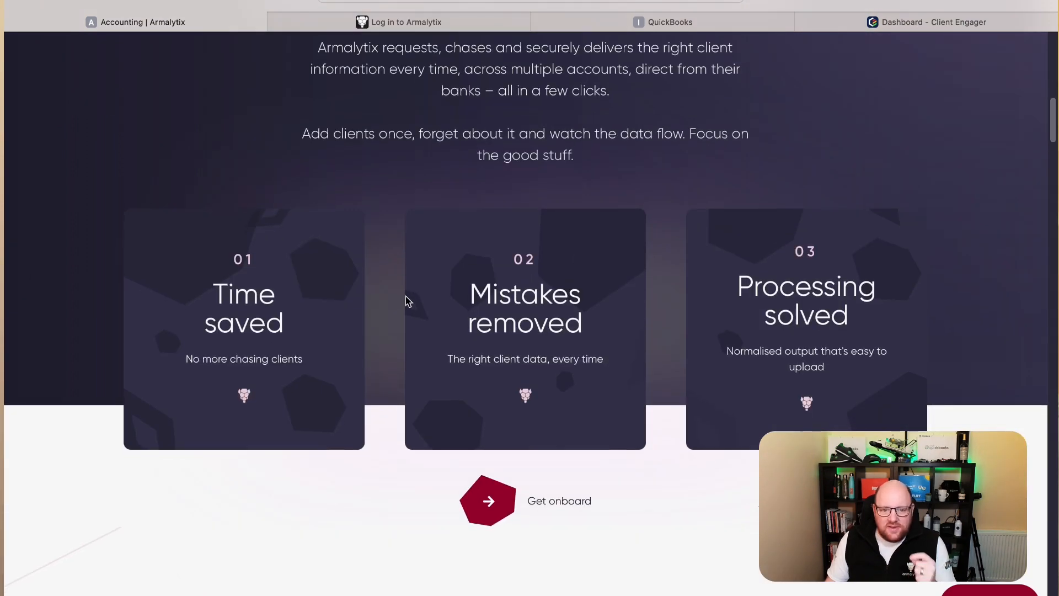
{"action": "scroll", "scroll_direction": "down", "scroll_amount": 3}
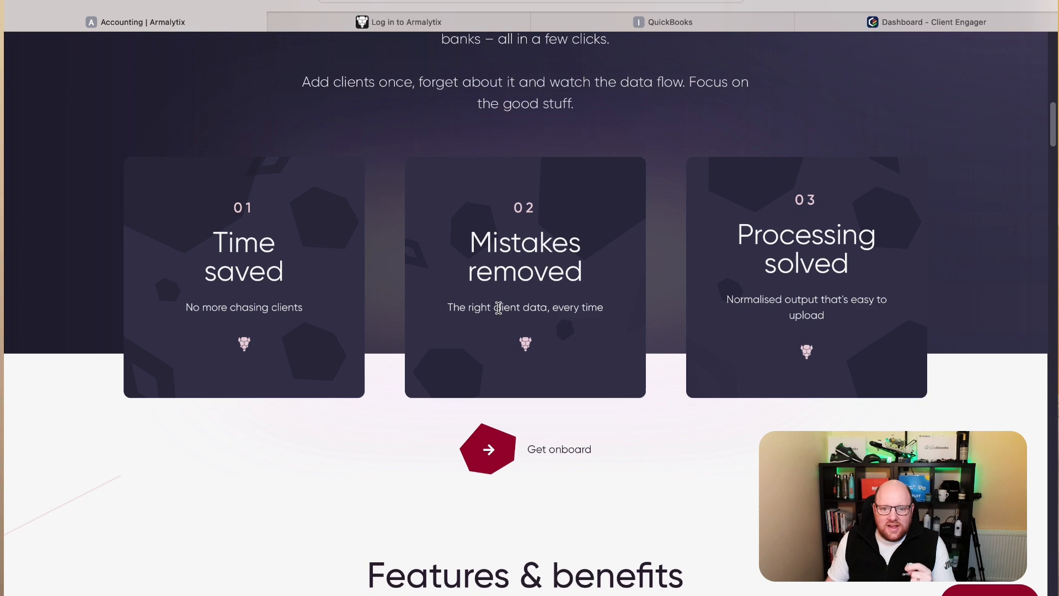
{"action": "scroll", "scroll_direction": "down", "scroll_amount": 3}
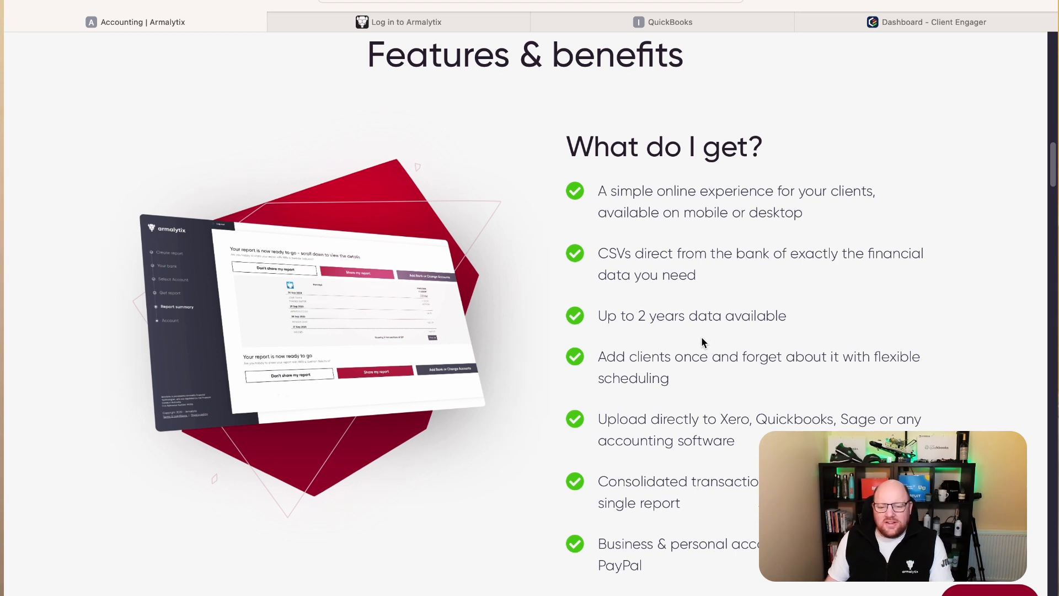
{"action": "mouse_move", "coordinate": [710, 346]}
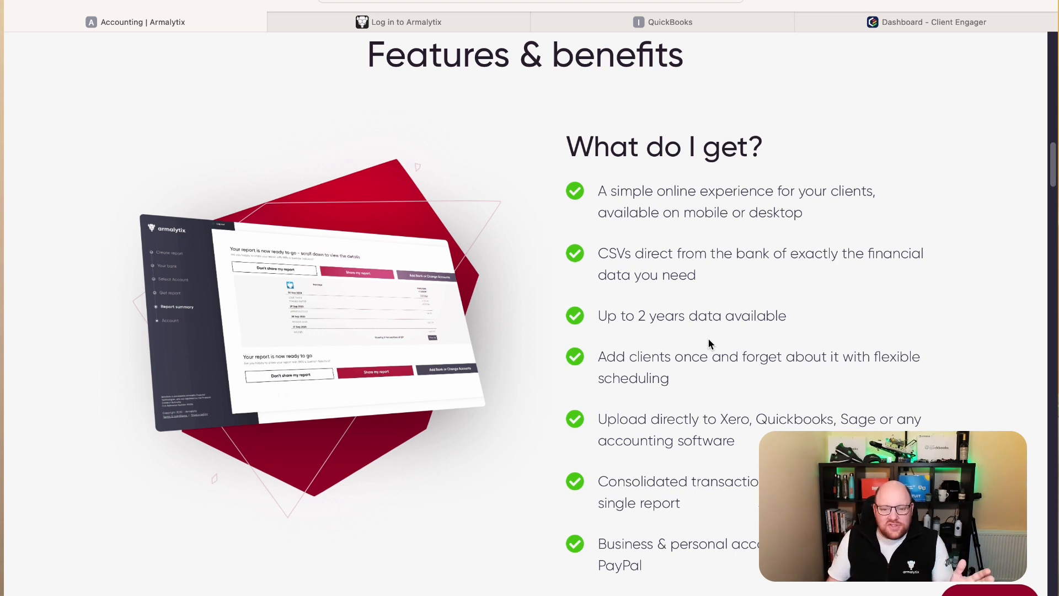
{"action": "mouse_move", "coordinate": [702, 239]}
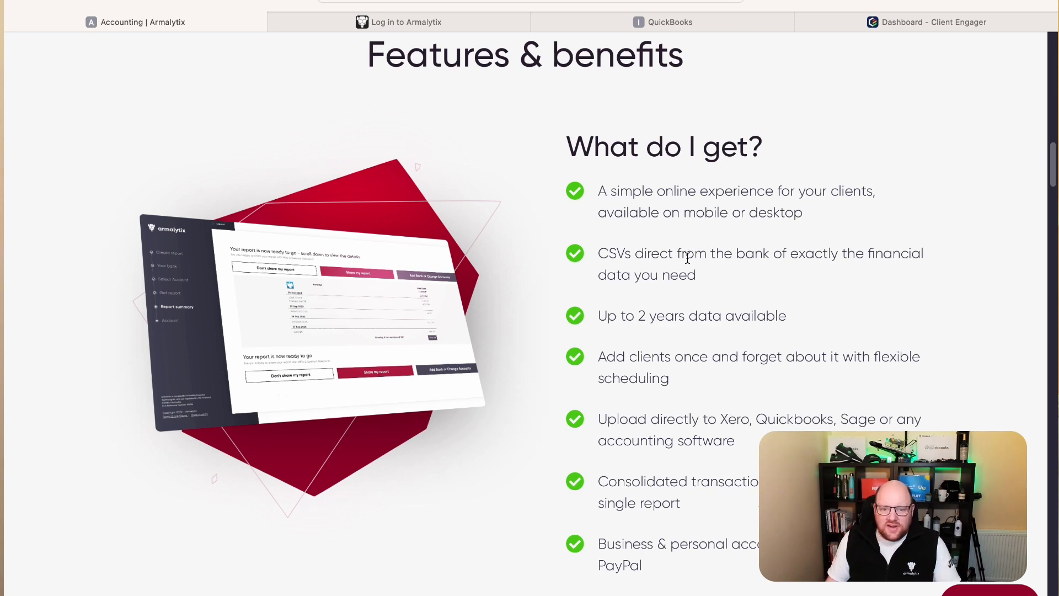
Step: Continue scrolling the Accounting page down to the Pricing Plans heading
{"action": "scroll", "scroll_direction": "down", "scroll_amount": 3}
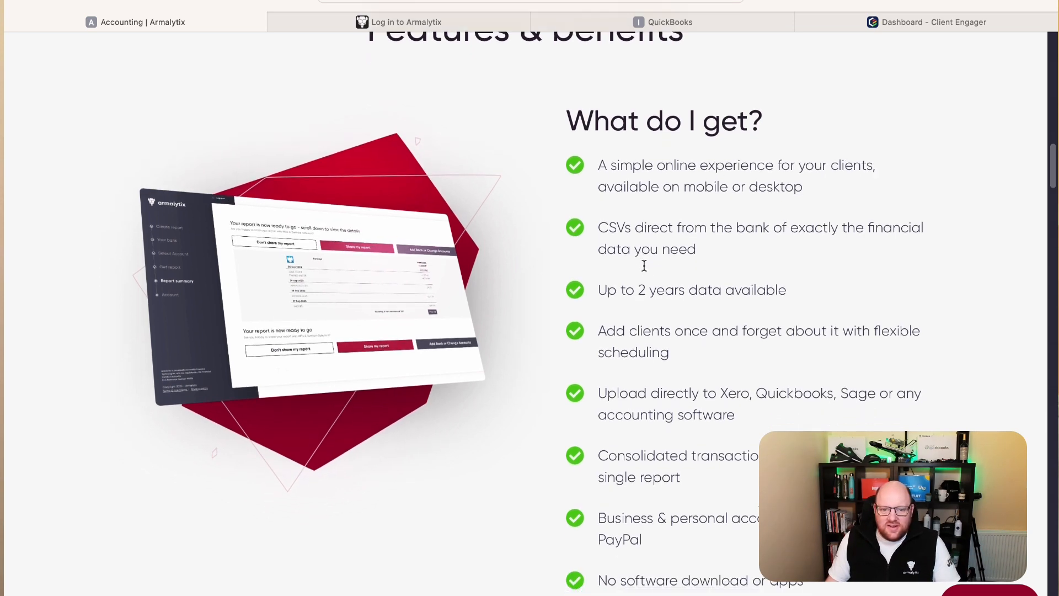
{"action": "scroll", "scroll_direction": "down", "scroll_amount": 3}
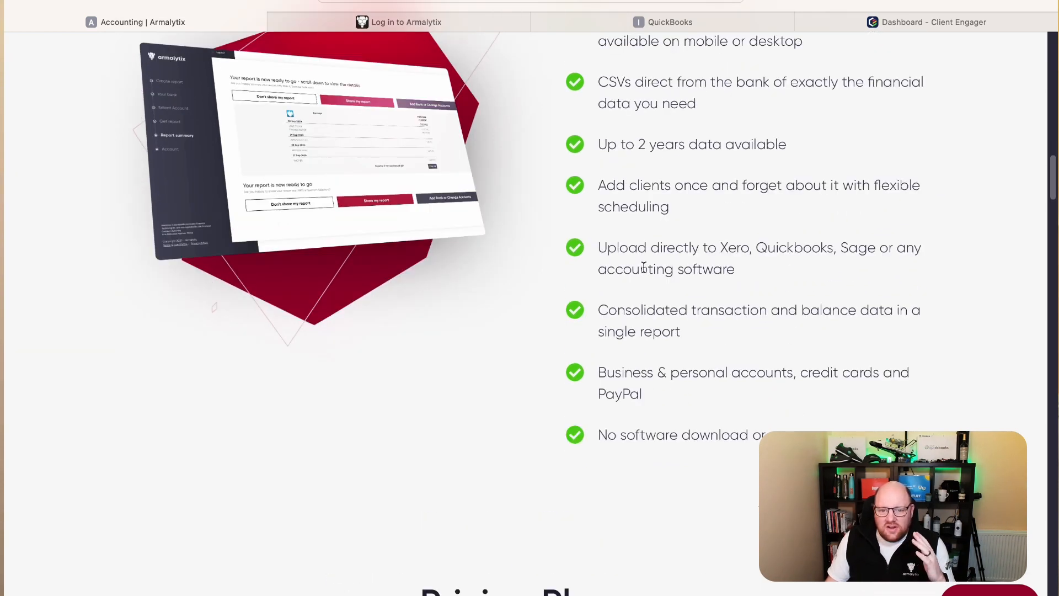
{"action": "scroll", "scroll_direction": "up", "scroll_amount": 3}
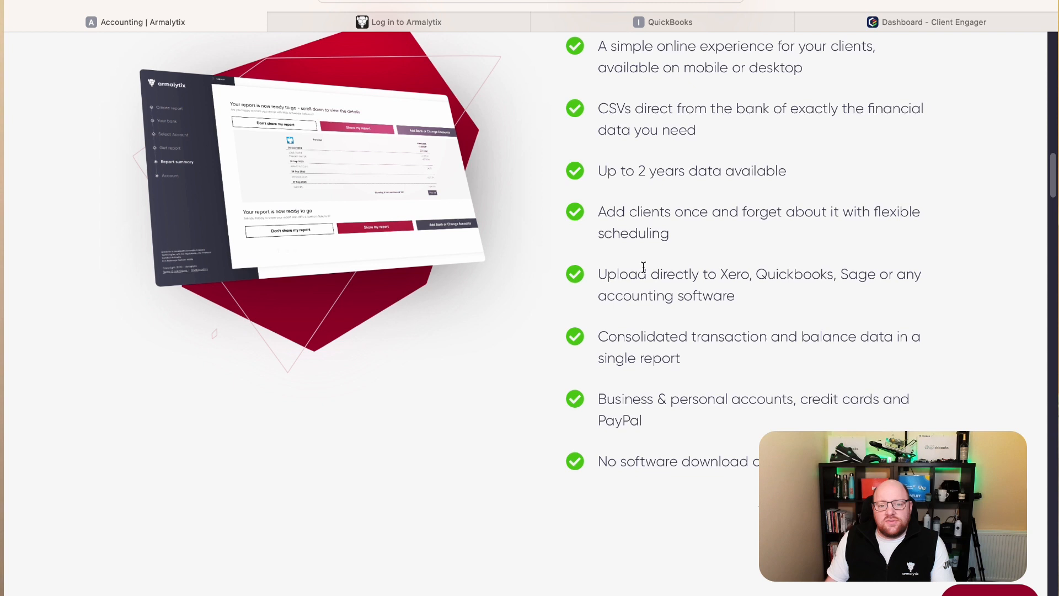
{"action": "scroll", "scroll_direction": "down", "scroll_amount": 3}
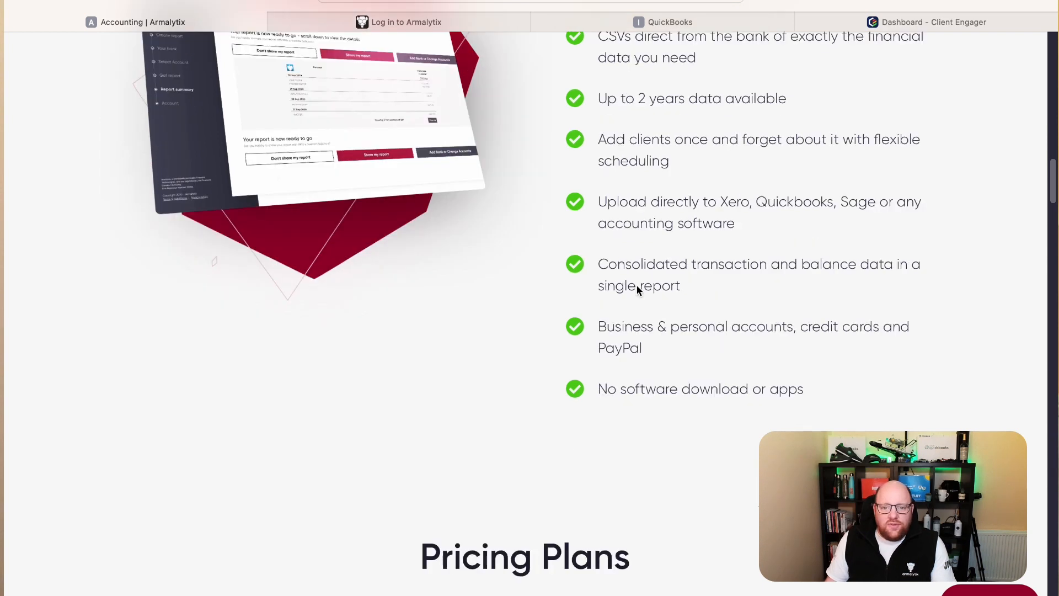
{"action": "mouse_move", "coordinate": [645, 318]}
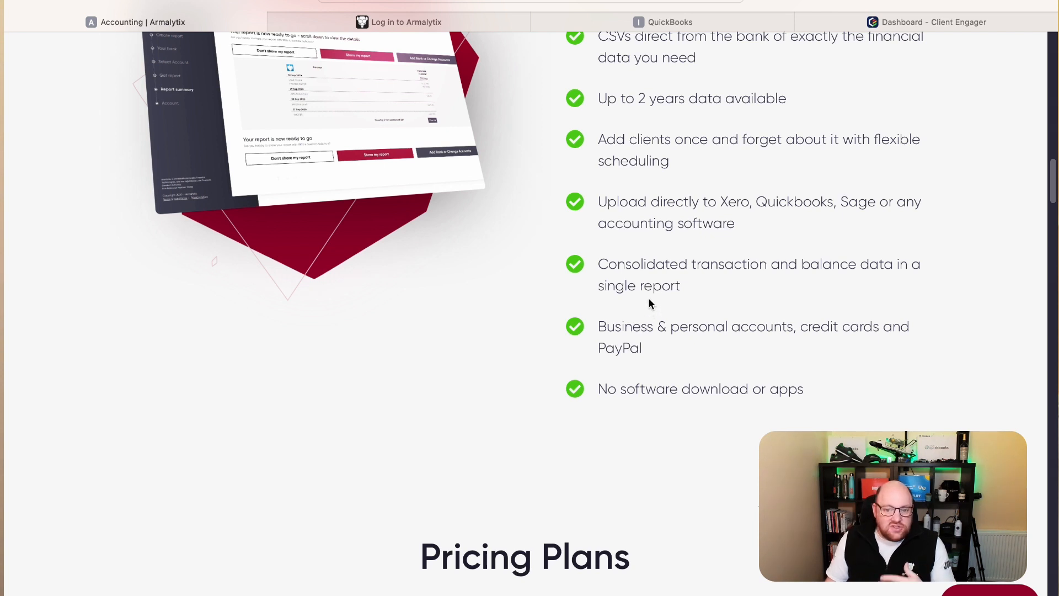
{"action": "mouse_move", "coordinate": [644, 313]}
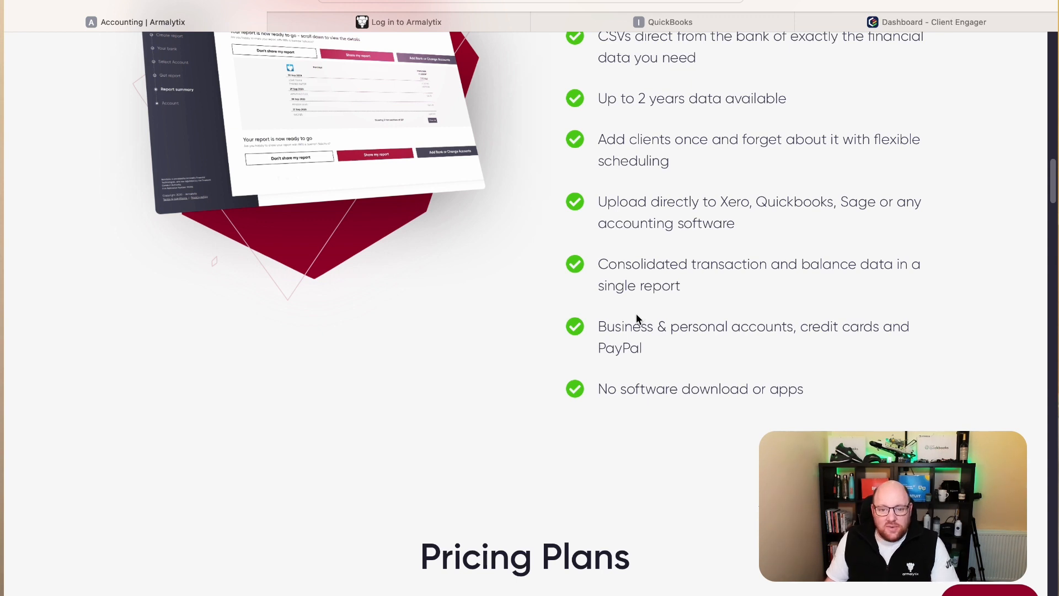
{"action": "scroll", "scroll_direction": "down", "scroll_amount": 3}
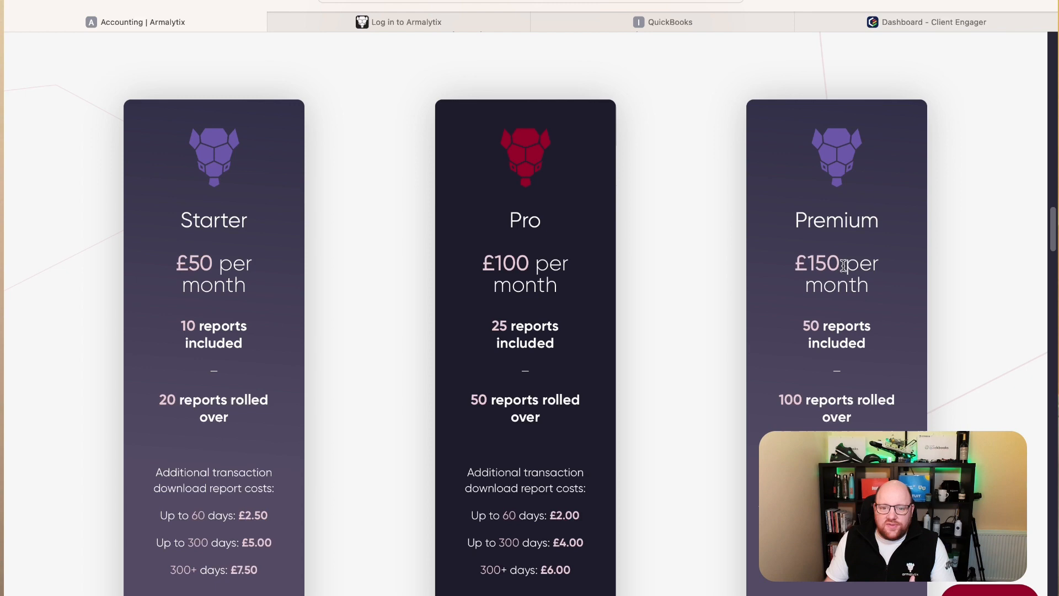
Step: Scroll through the Starter, Pro and Premium plan cards, down to report costs and included features
{"action": "scroll", "scroll_direction": "down", "scroll_amount": 3}
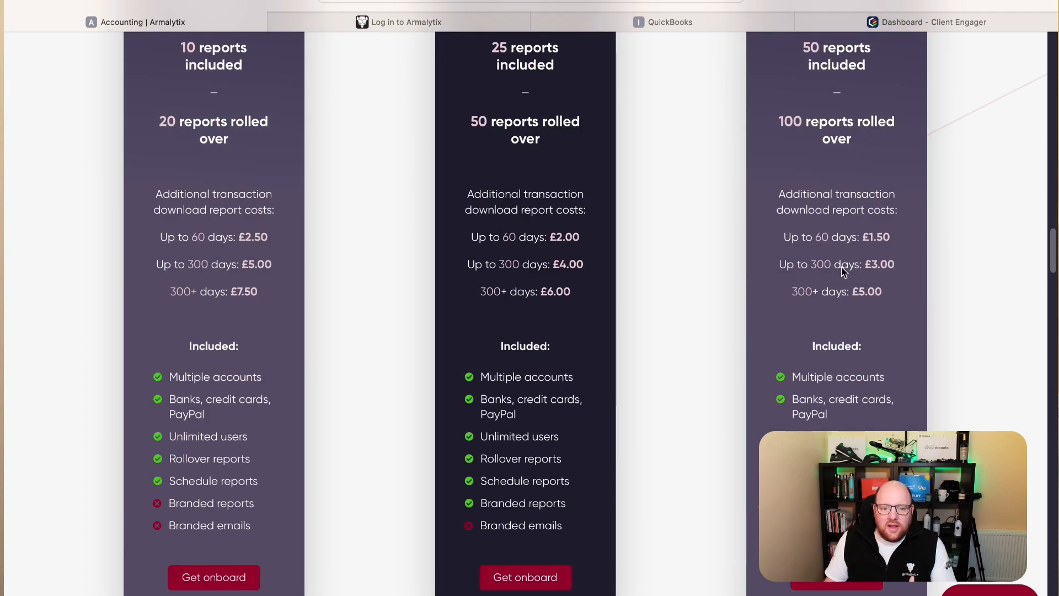
{"action": "scroll", "scroll_direction": "down", "scroll_amount": 3}
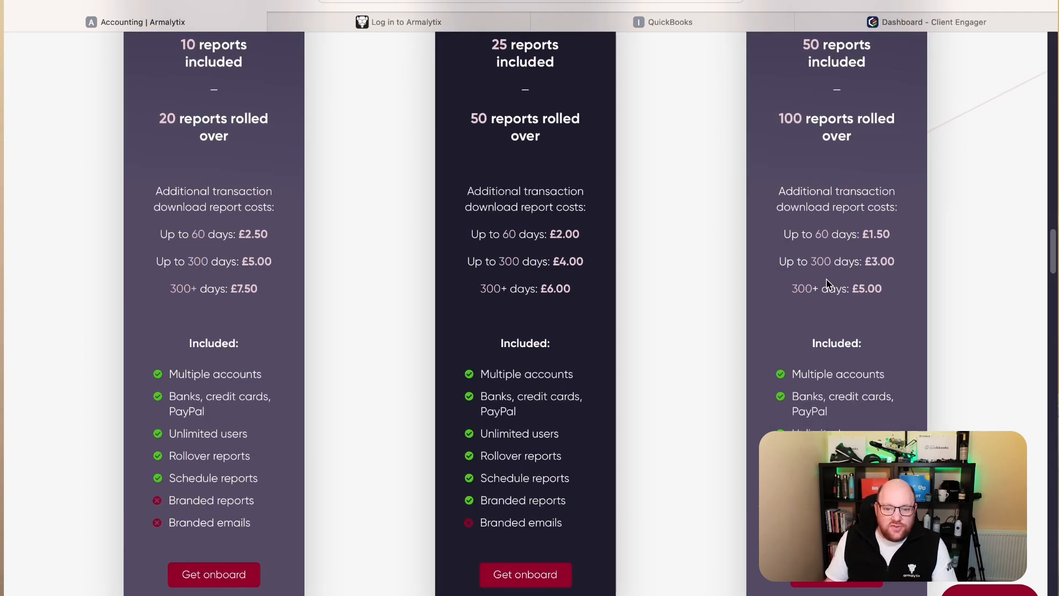
{"action": "scroll", "scroll_direction": "down", "scroll_amount": 3}
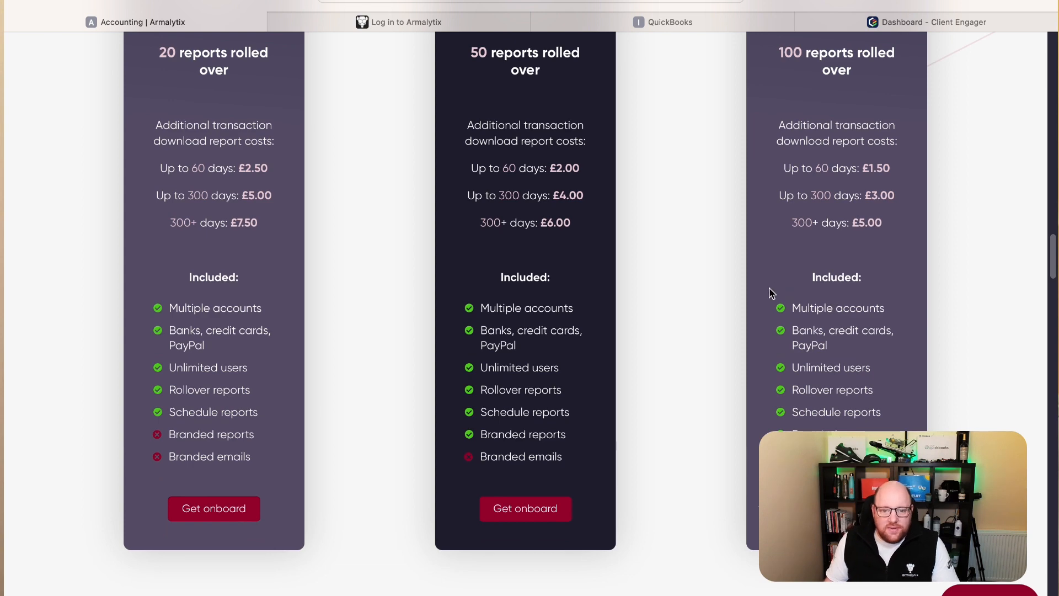
{"action": "scroll", "scroll_direction": "down", "scroll_amount": 3}
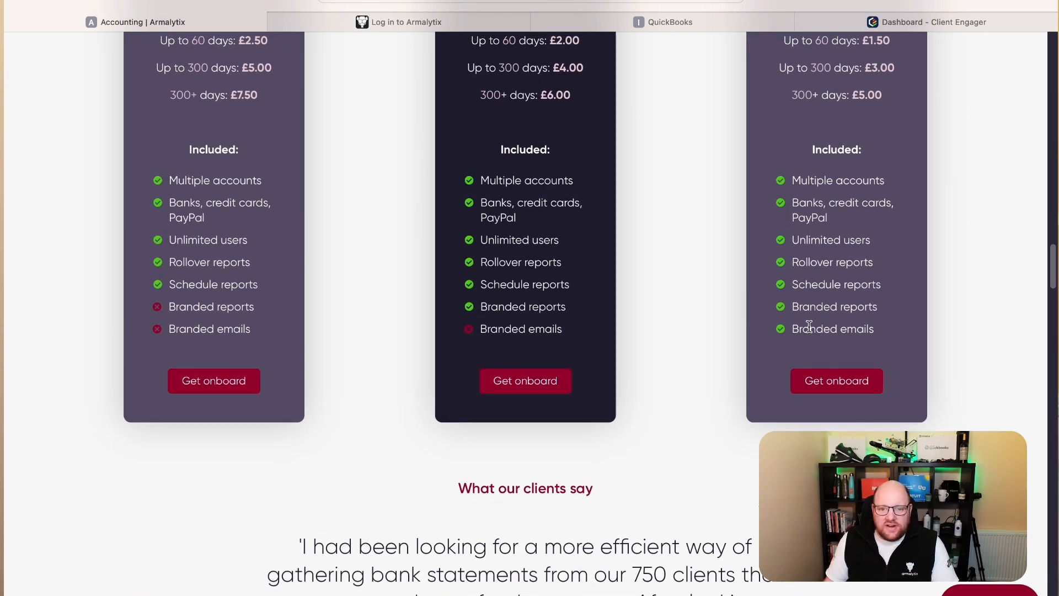
{"action": "mouse_move", "coordinate": [662, 324]}
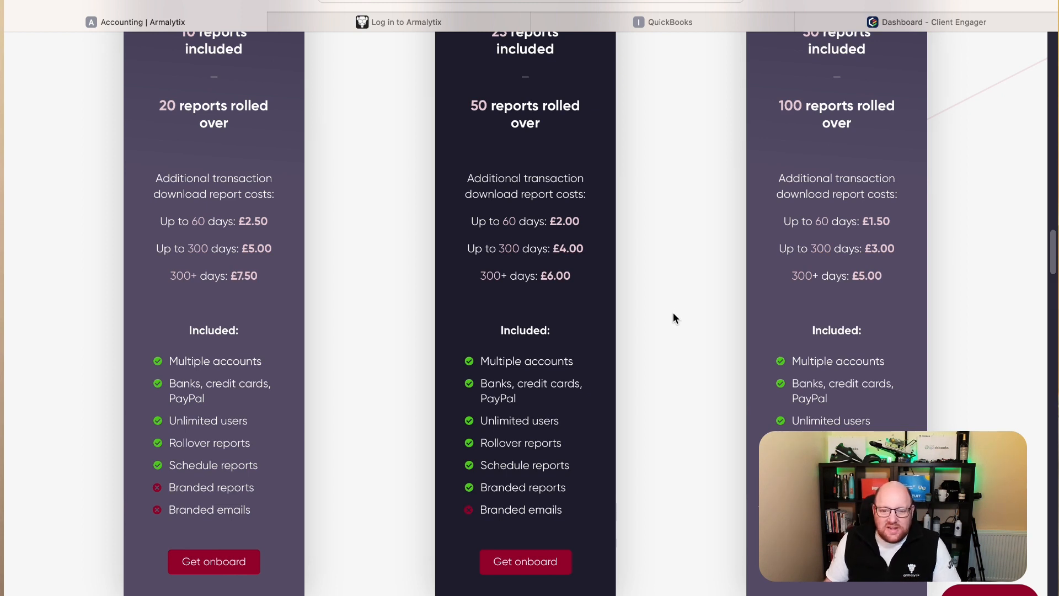
{"action": "scroll", "scroll_direction": "down", "scroll_amount": 3}
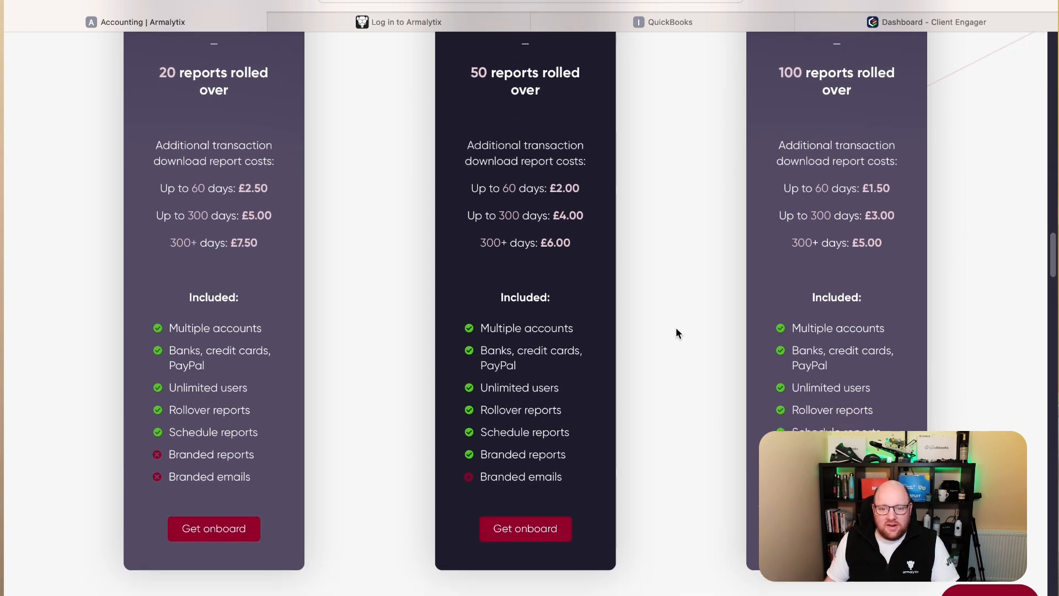
{"action": "scroll", "scroll_direction": "up", "scroll_amount": 3}
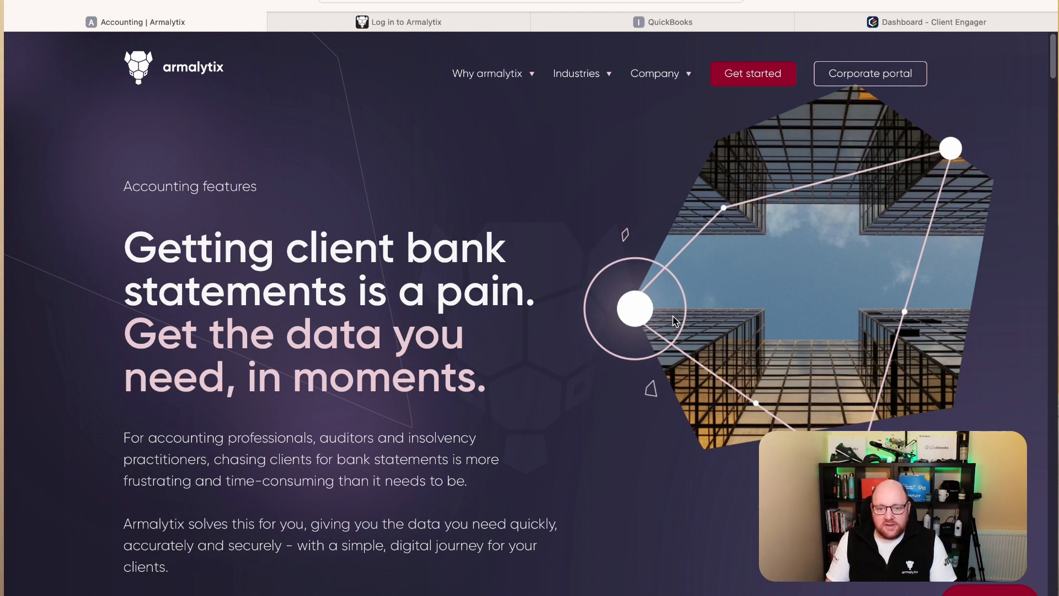
{"action": "mouse_move", "coordinate": [650, 254]}
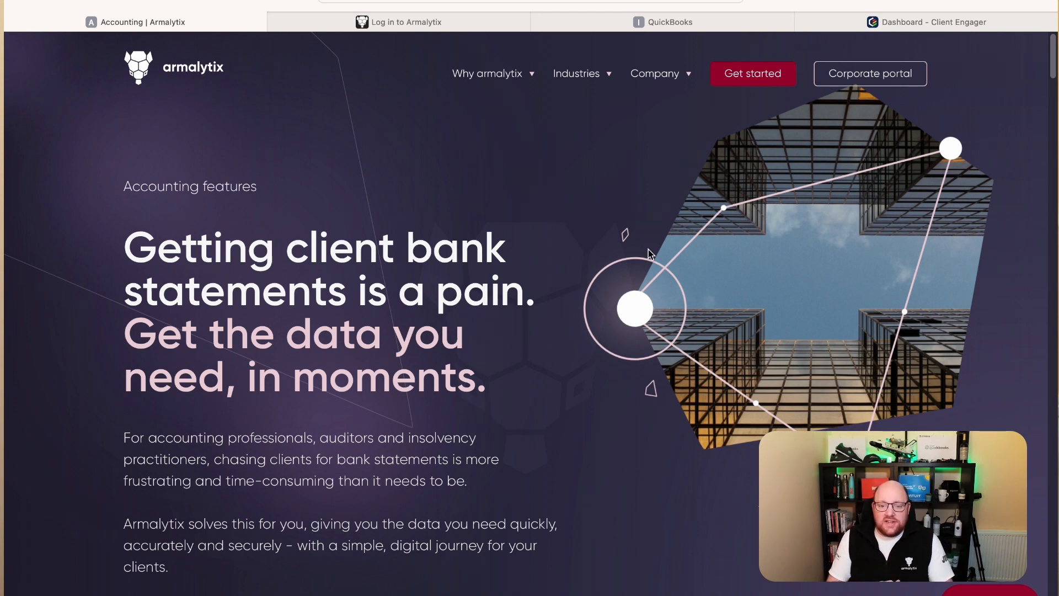